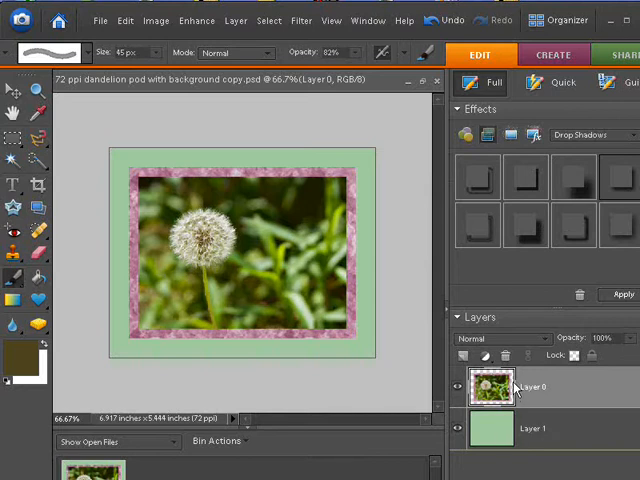
{"action": "mouse_move", "coordinate": [512, 400]}
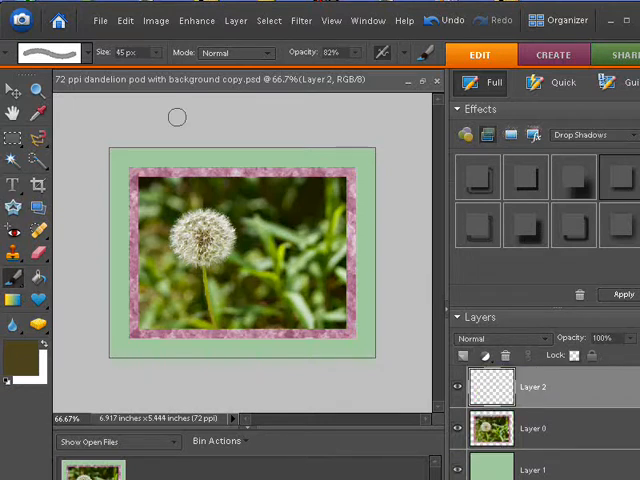
{"action": "mouse_move", "coordinate": [22, 356]}
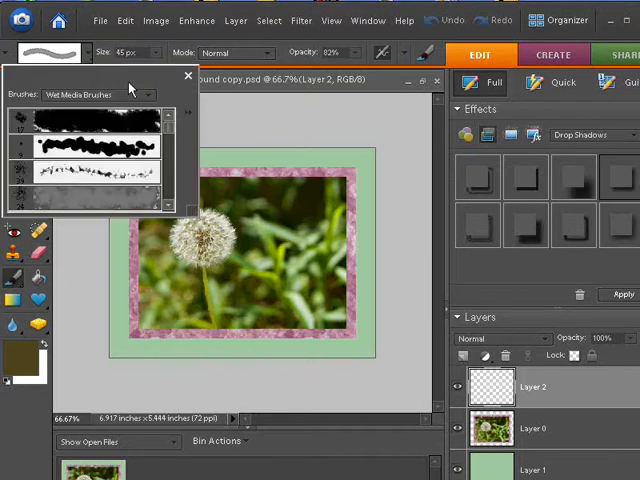
{"action": "mouse_move", "coordinate": [170, 136]}
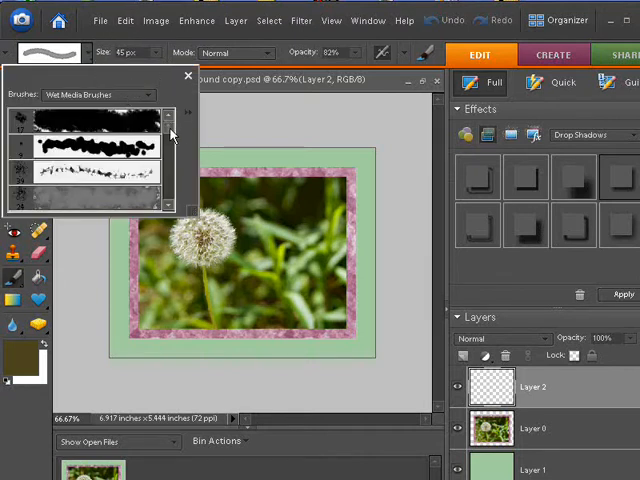
Pick the textured watercolour brush from the Wet Media set and close the brush picker.
{"action": "scroll", "scroll_direction": "down", "scroll_amount": 3}
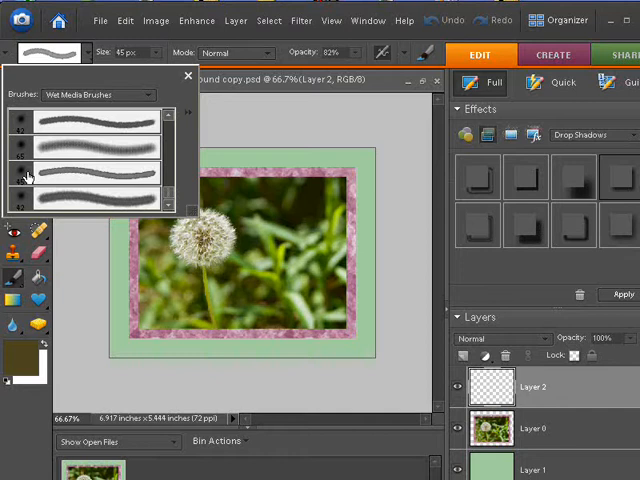
{"action": "mouse_move", "coordinate": [24, 176]}
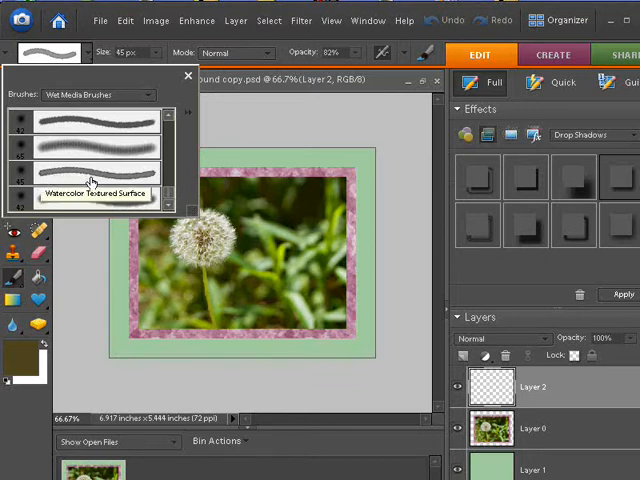
{"action": "mouse_move", "coordinate": [90, 184]}
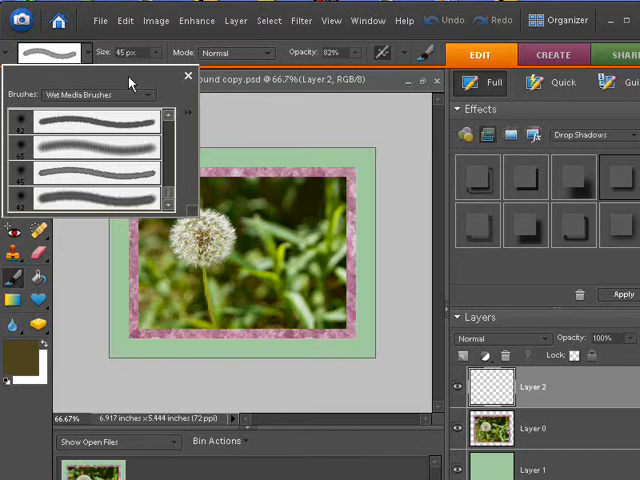
{"action": "left_click", "coordinate": [188, 76]}
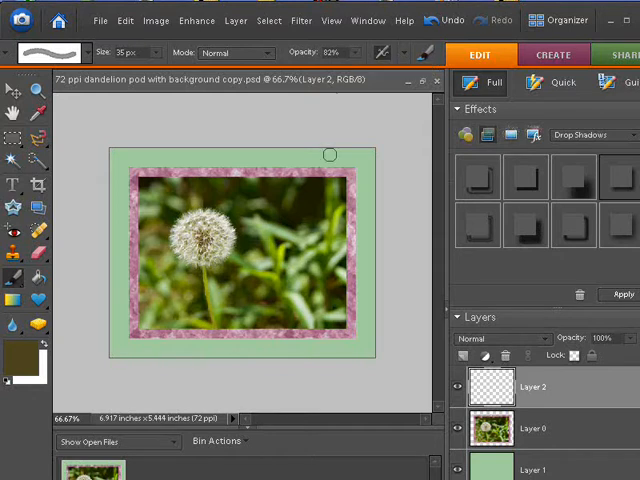
{"action": "mouse_move", "coordinate": [356, 148]}
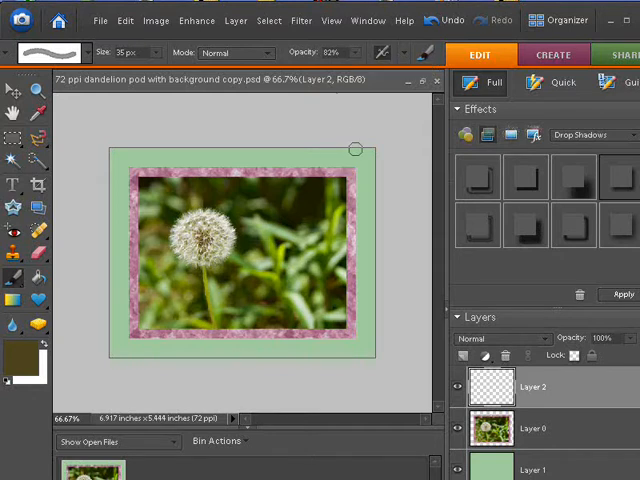
{"action": "mouse_move", "coordinate": [360, 138]}
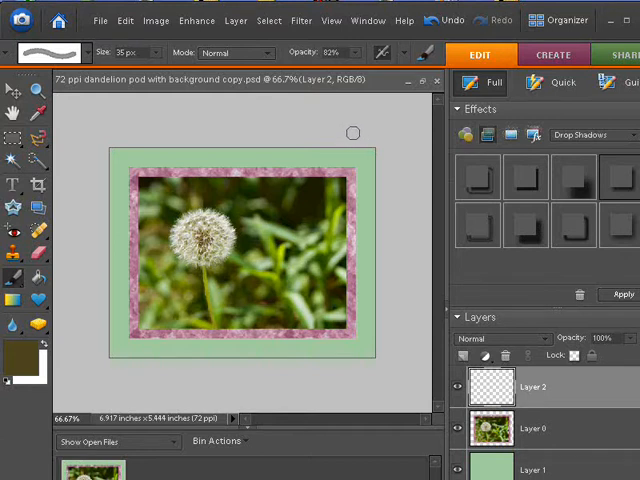
{"action": "mouse_move", "coordinate": [340, 160]}
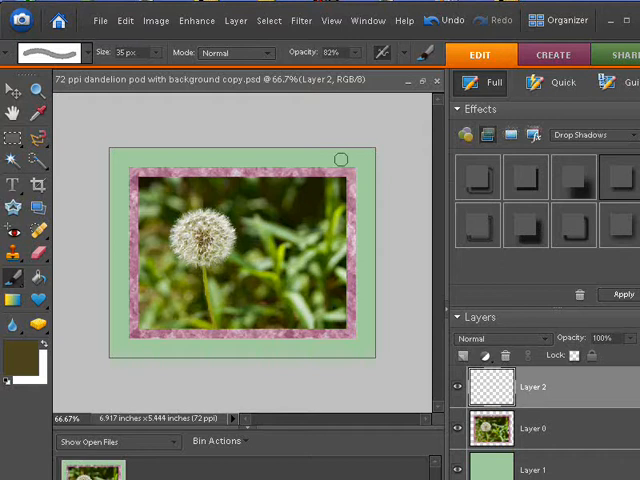
{"action": "mouse_move", "coordinate": [352, 150]}
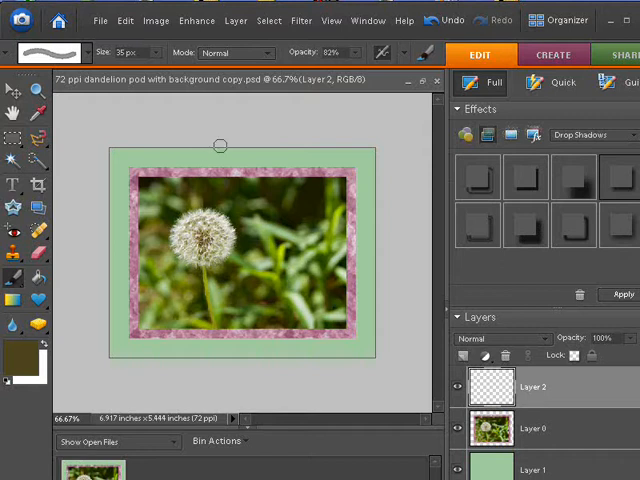
{"action": "mouse_move", "coordinate": [344, 90]}
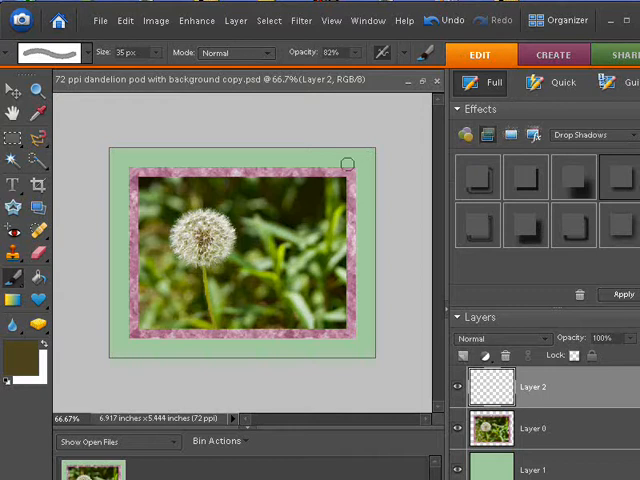
{"action": "mouse_move", "coordinate": [350, 164]}
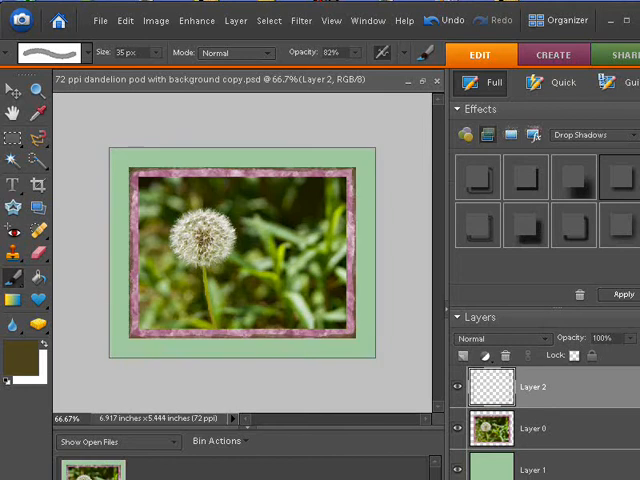
{"action": "mouse_move", "coordinate": [552, 350]}
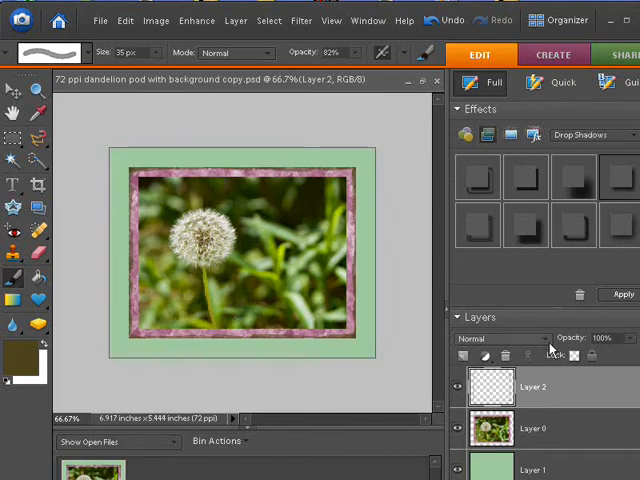
Set Layer 2's blend mode to Multiply, then select the photo layer for styling.
{"action": "left_click", "coordinate": [504, 338]}
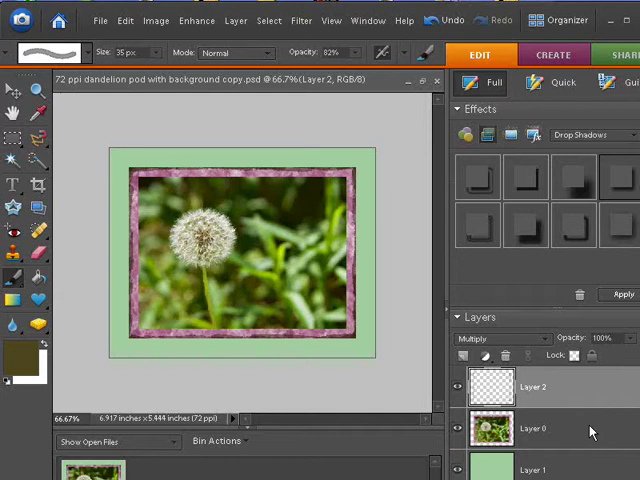
{"action": "left_click", "coordinate": [532, 428]}
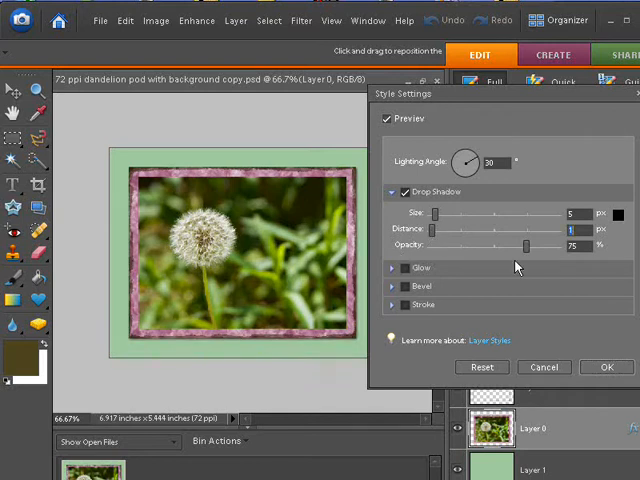
{"action": "mouse_move", "coordinate": [404, 316]}
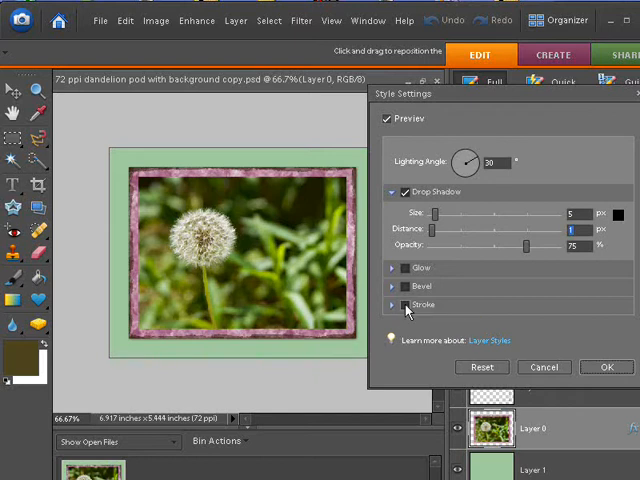
Enable a Stroke alongside the drop shadow and set its colour to brown.
{"action": "left_click", "coordinate": [396, 304]}
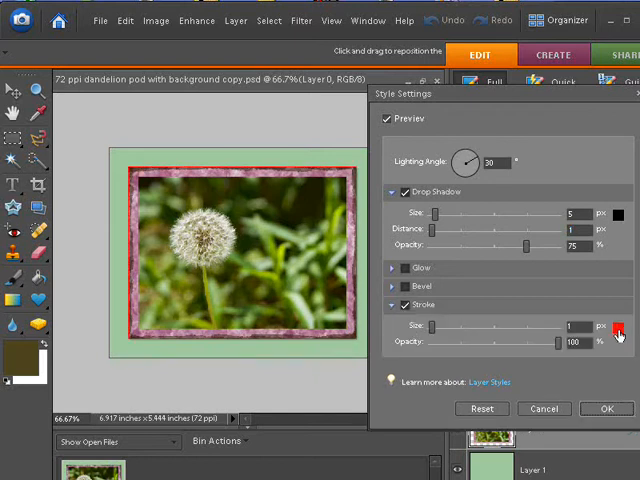
{"action": "left_click", "coordinate": [620, 328]}
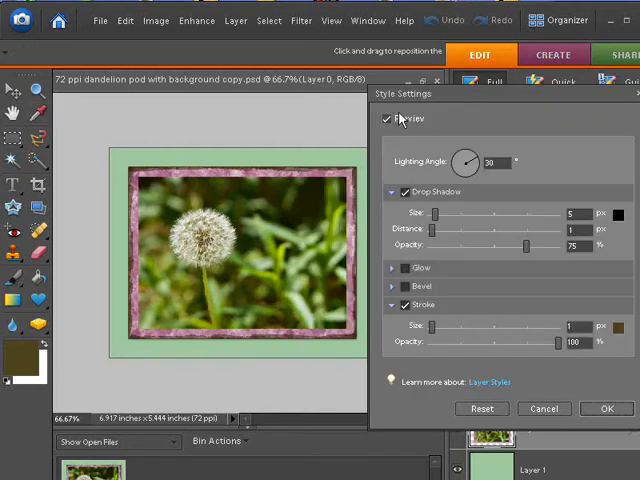
{"action": "mouse_move", "coordinate": [342, 164]}
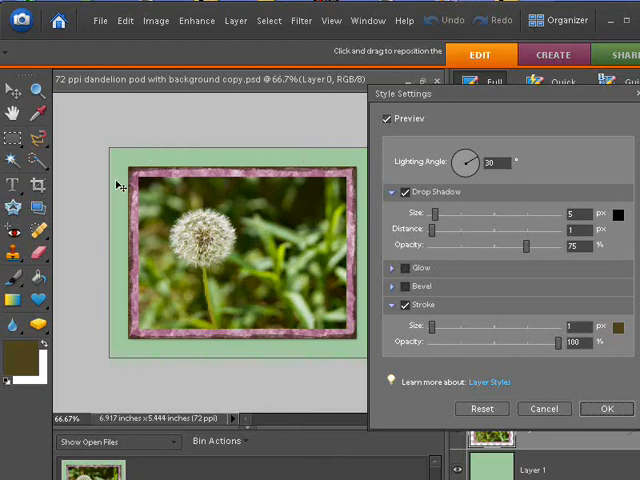
{"action": "mouse_move", "coordinate": [136, 236]}
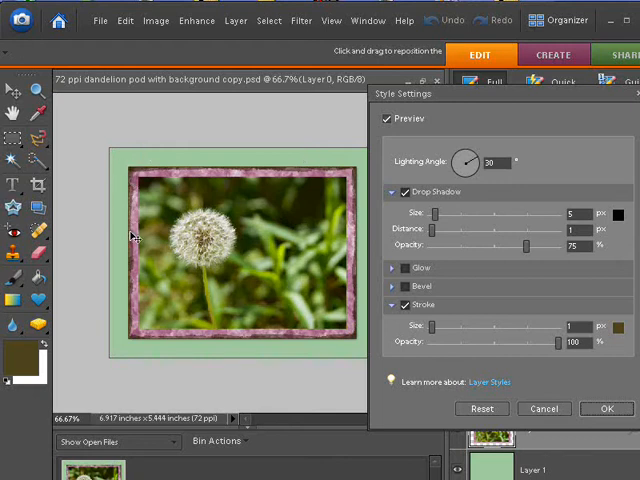
{"action": "mouse_move", "coordinate": [286, 348]}
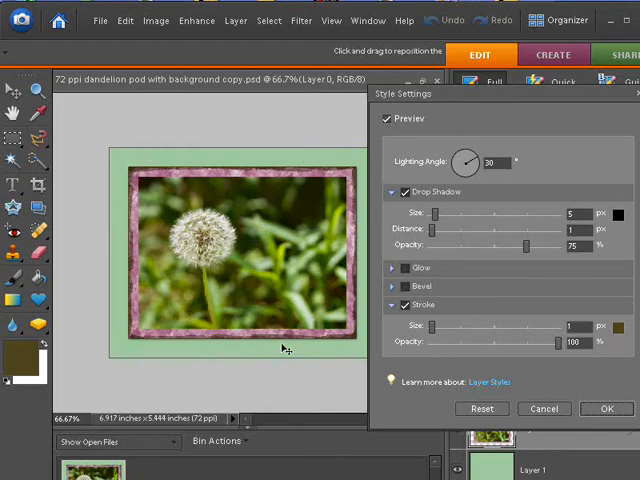
{"action": "mouse_move", "coordinate": [232, 340]}
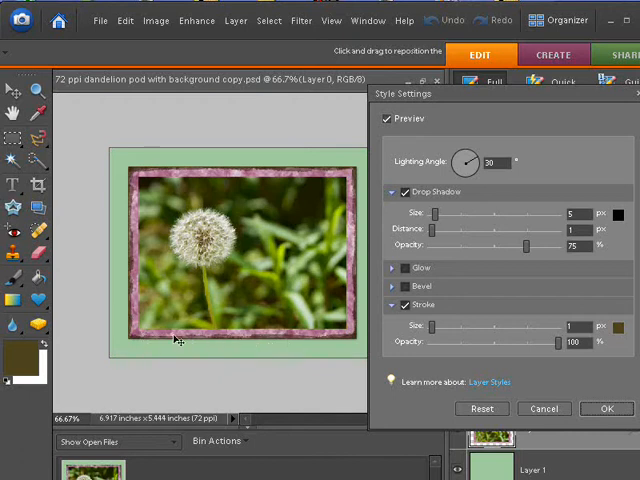
{"action": "mouse_move", "coordinate": [352, 316]}
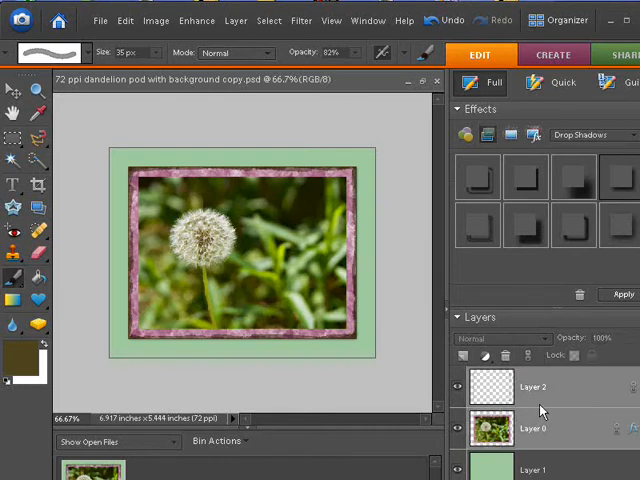
Confirm the style settings and return to the layered dandelion document.
{"action": "left_click", "coordinate": [12, 82]}
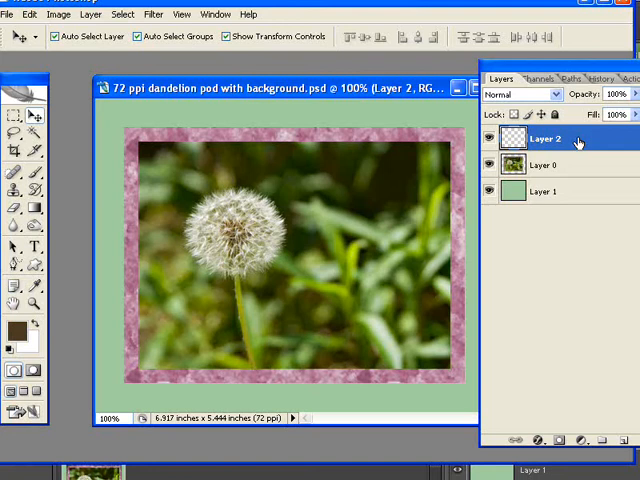
{"action": "mouse_move", "coordinate": [512, 164]}
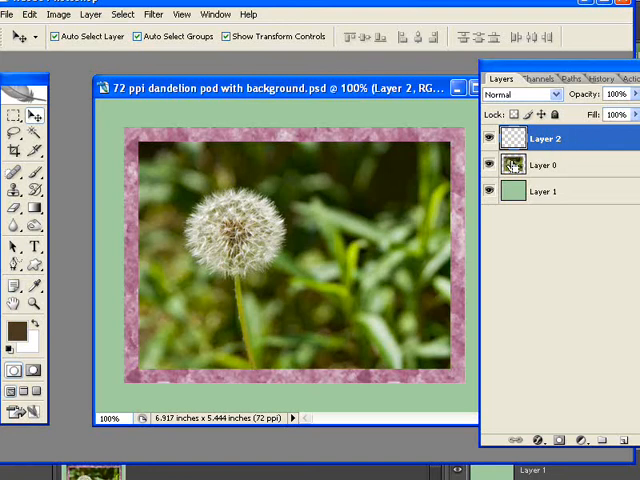
Activate the Brush tool and bring up the preset picker to set a 38 px diameter.
{"action": "left_click", "coordinate": [540, 138]}
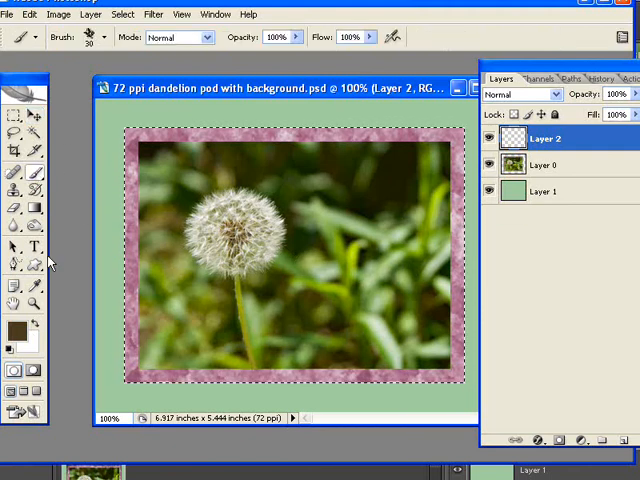
{"action": "left_click", "coordinate": [108, 36]}
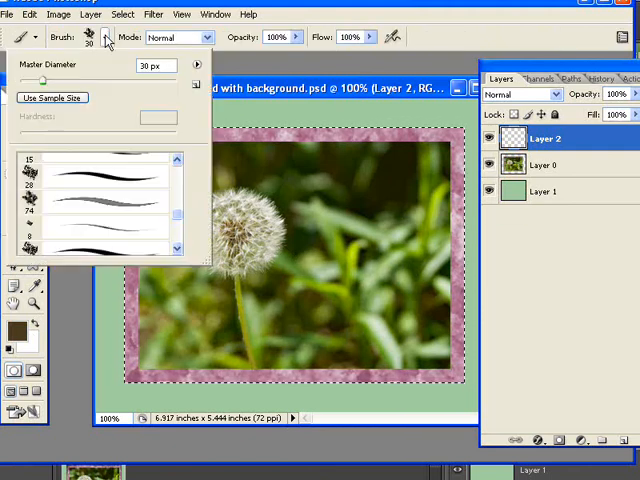
{"action": "mouse_move", "coordinate": [136, 82]}
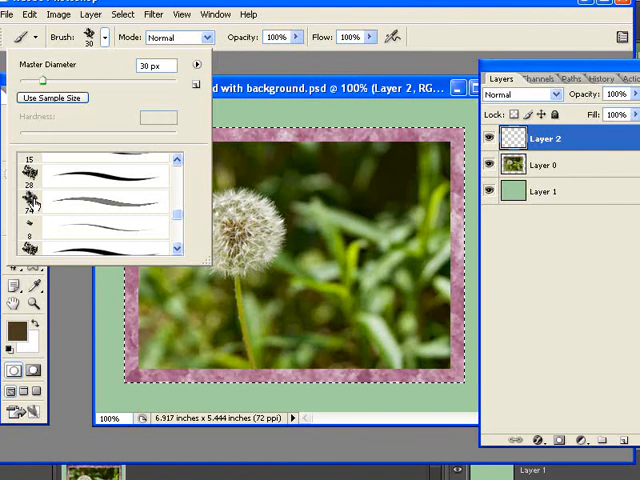
{"action": "mouse_move", "coordinate": [36, 200]}
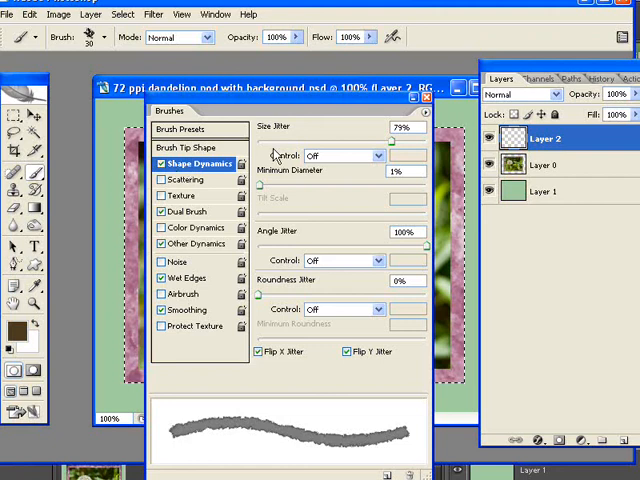
{"action": "mouse_move", "coordinate": [396, 170]}
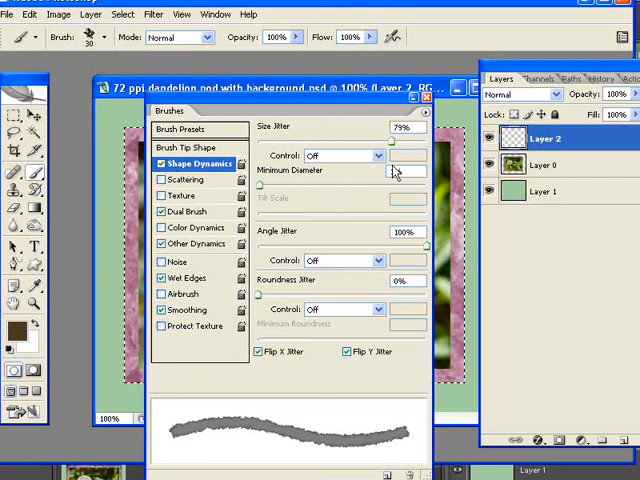
Adjust Size Jitter under Shape Dynamics with Angle Jitter and Flip X/Y, then close the Brushes panel.
{"action": "left_click_drag", "start_coordinate": [404, 140], "coordinate": [340, 140]}
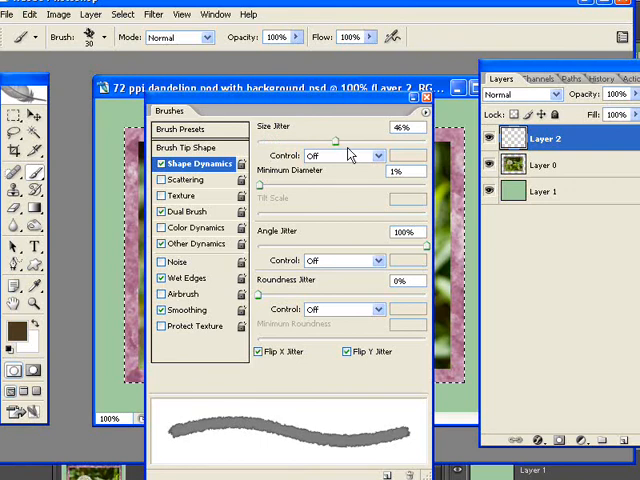
{"action": "left_click_drag", "start_coordinate": [336, 140], "coordinate": [396, 140]}
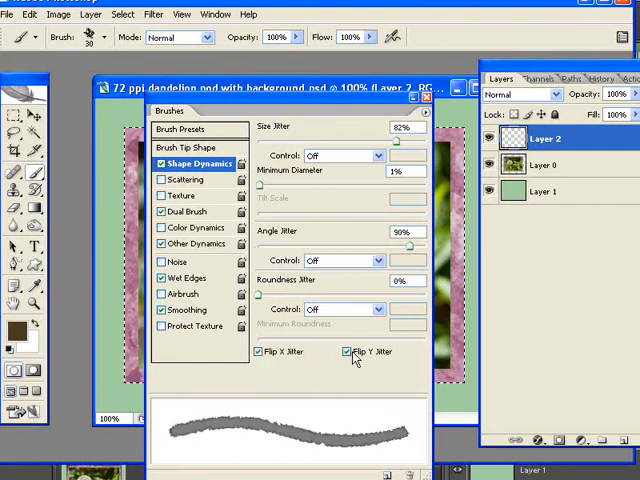
{"action": "mouse_move", "coordinate": [364, 360]}
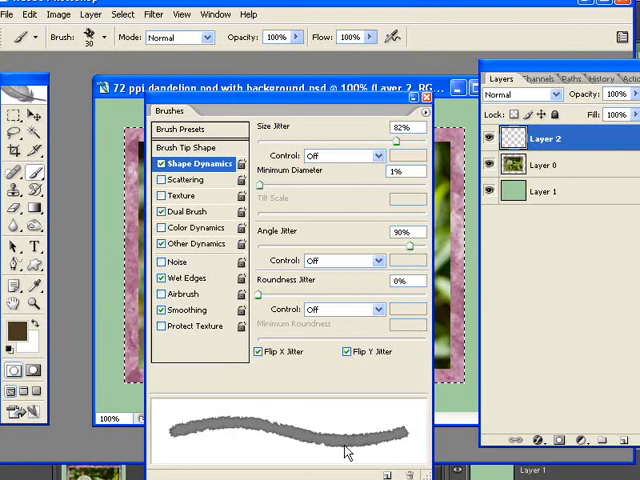
{"action": "mouse_move", "coordinate": [208, 440]}
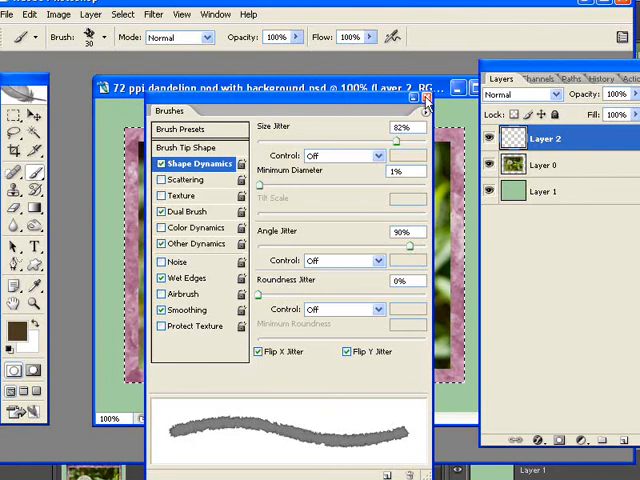
{"action": "left_click", "coordinate": [424, 96]}
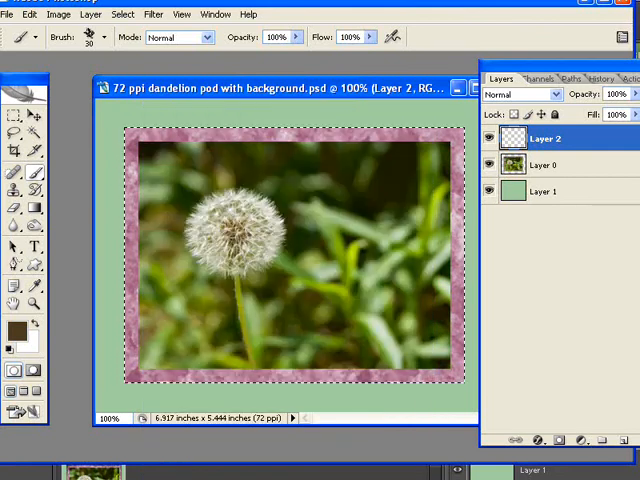